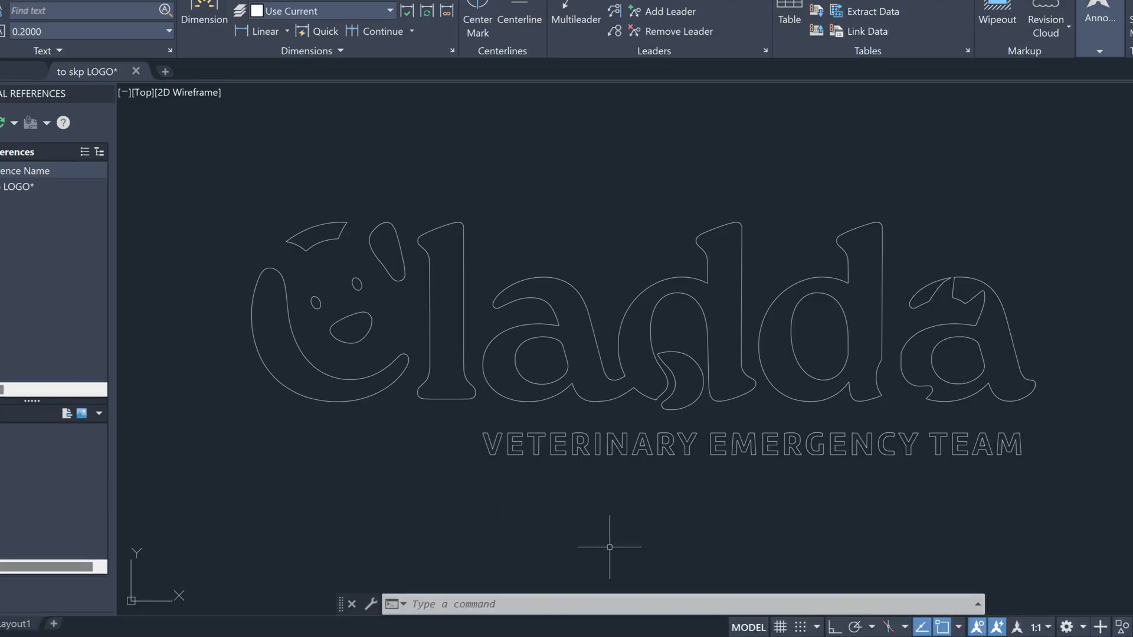
Scroll over the Cladda logo outlines in AutoCAD's Top view
scroll("down", 3)
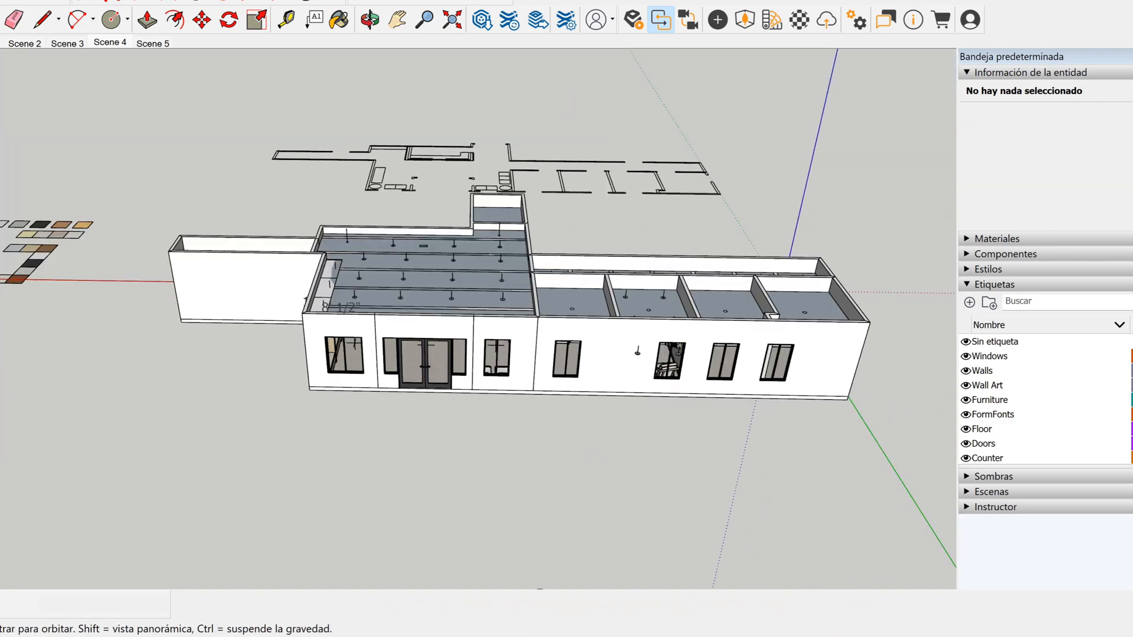
Scroll in SketchUp while heading to the Cladda_Logo-03 DWG in Descargas
scroll("down", 3)
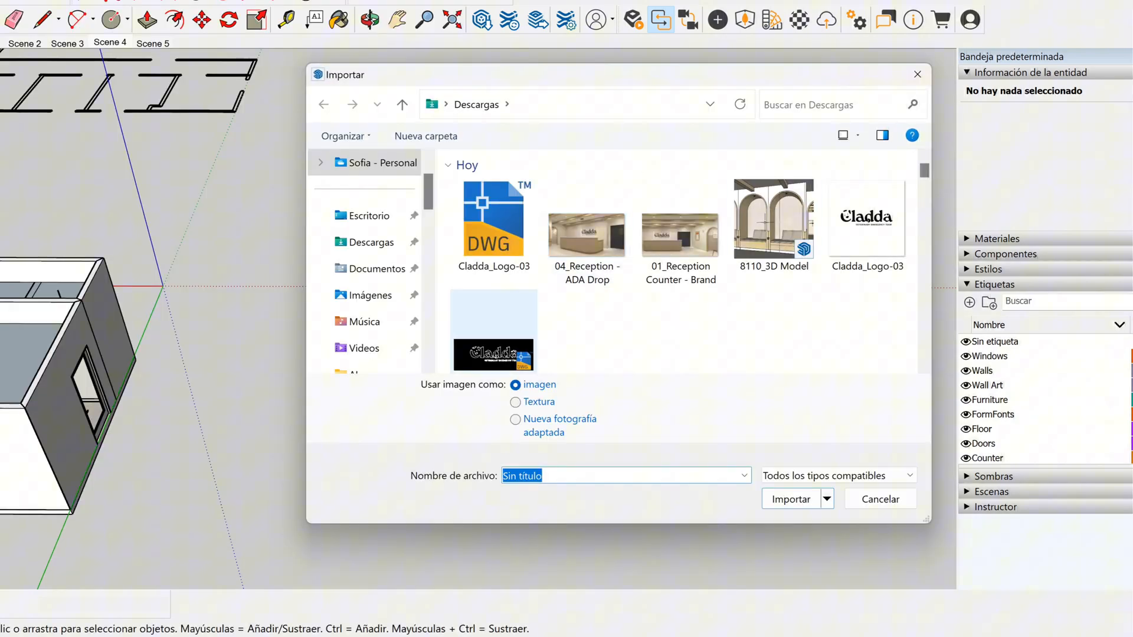
left_click(788, 499)
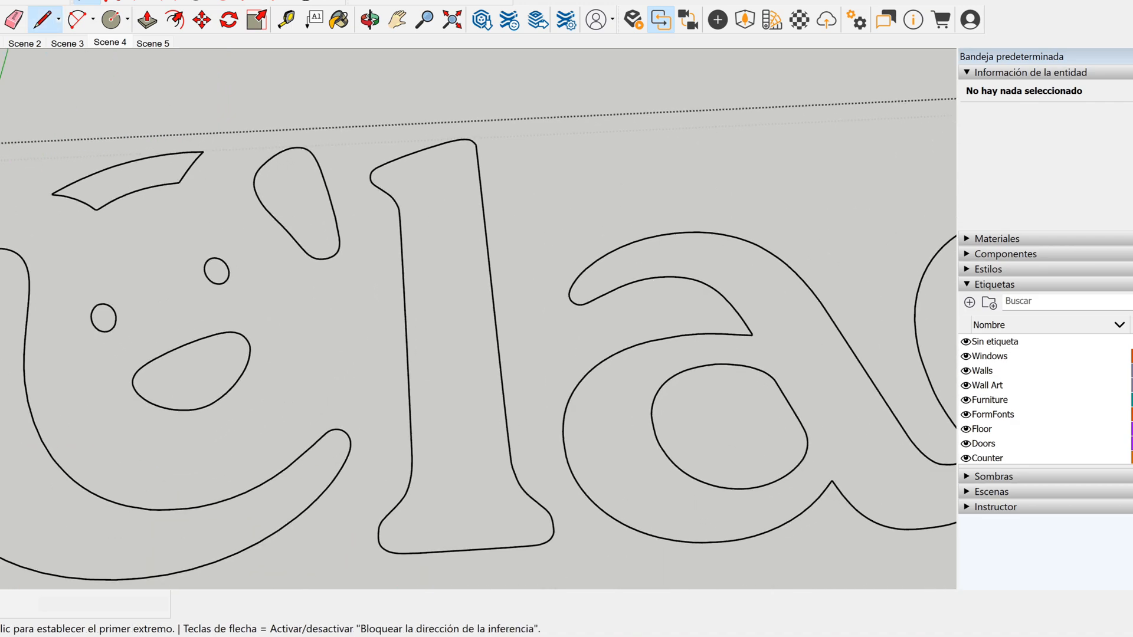
Redraw an edge of the letter 'l' to close it into a face of about 34 sq ft
left_click(399, 219)
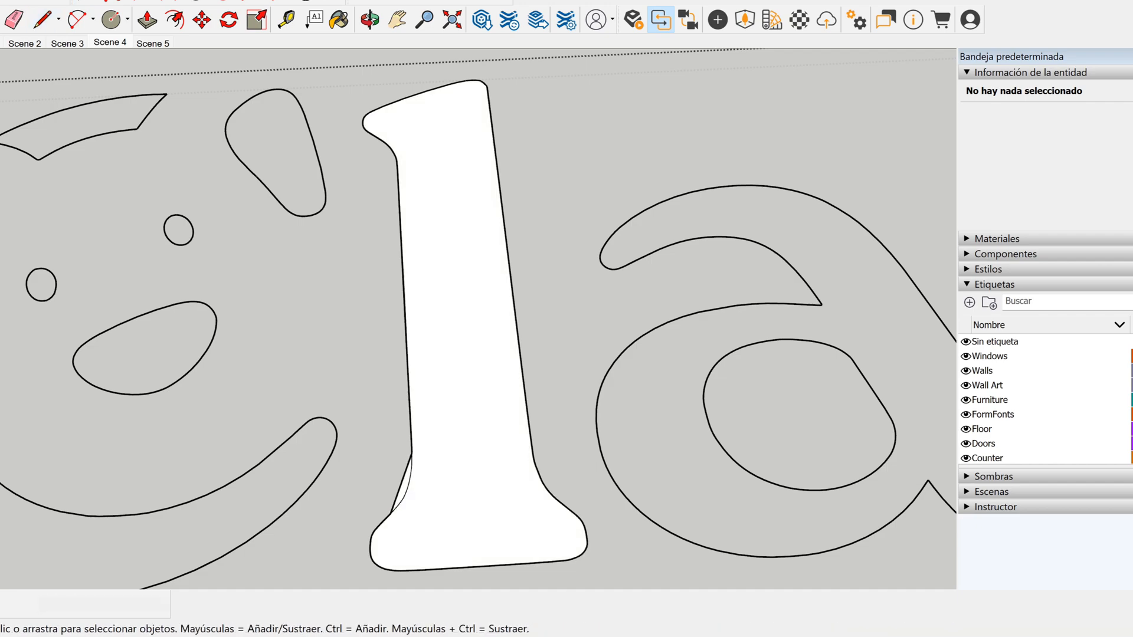
left_click(403, 483)
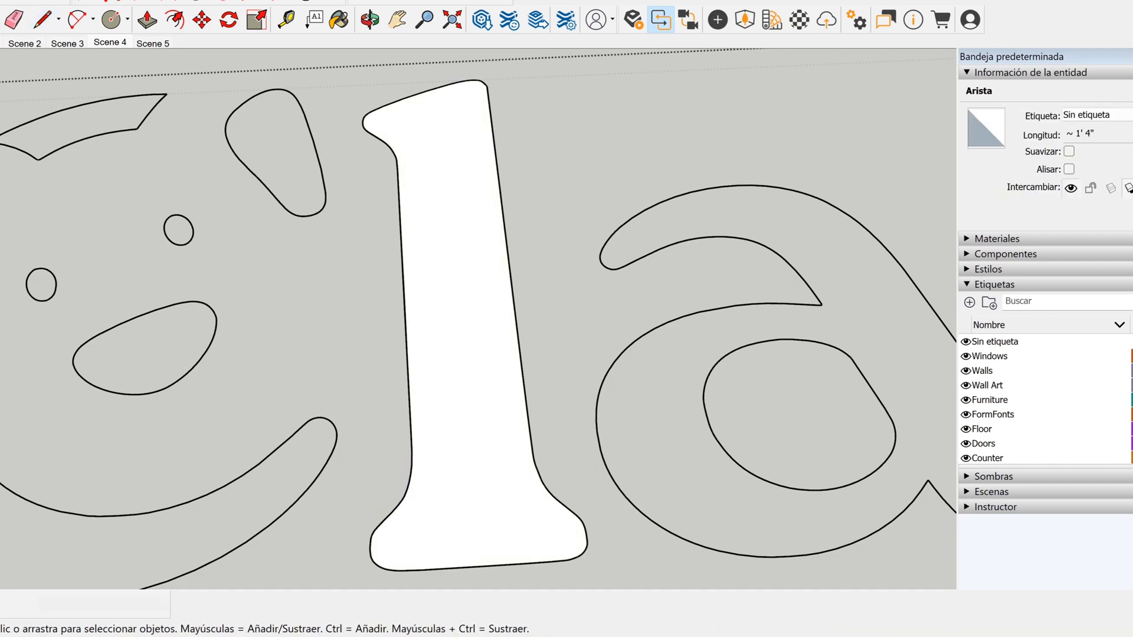
left_click(145, 20)
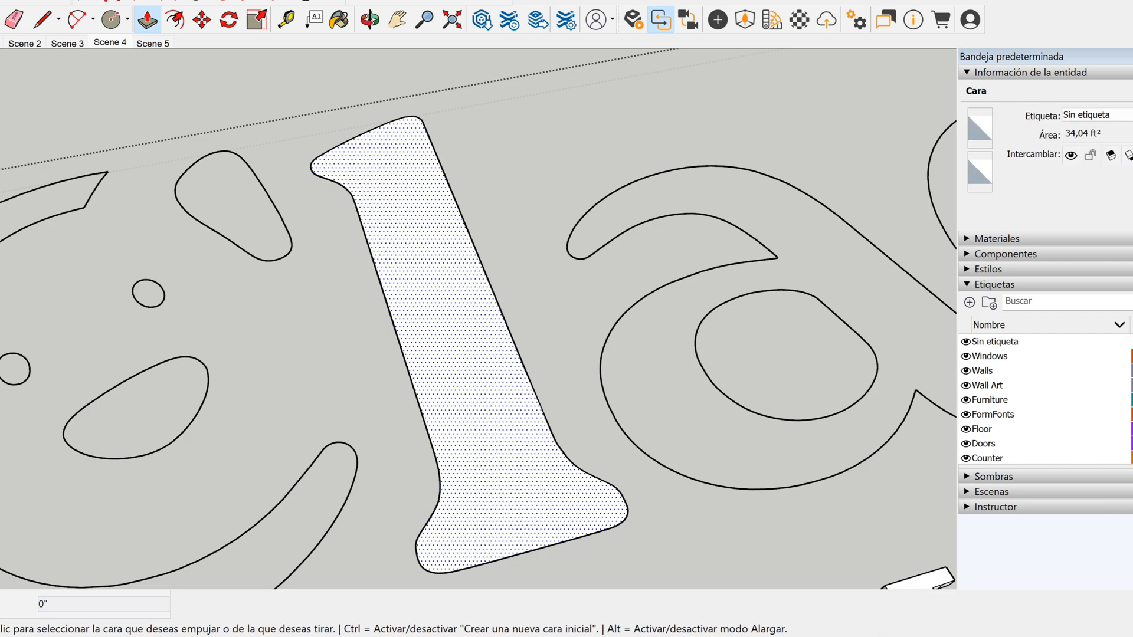